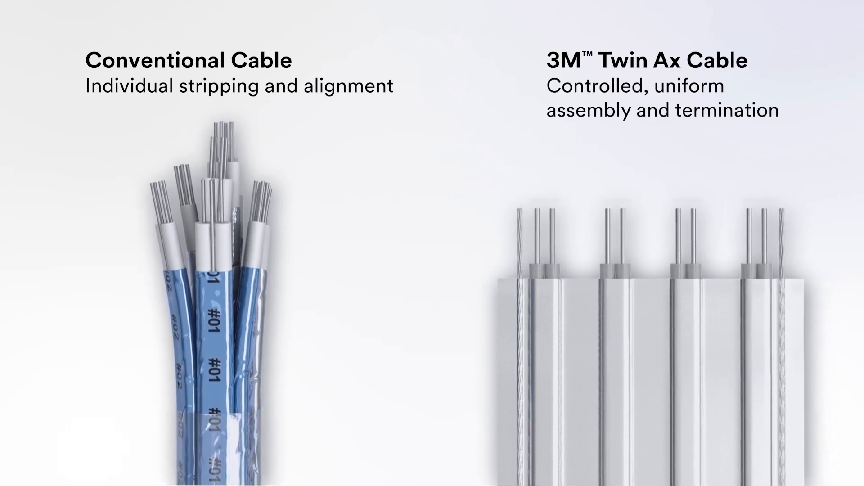
key("Right")
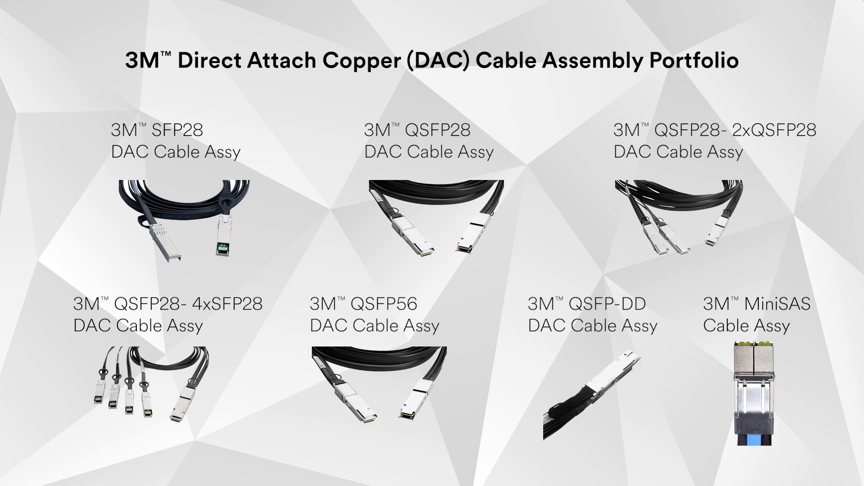